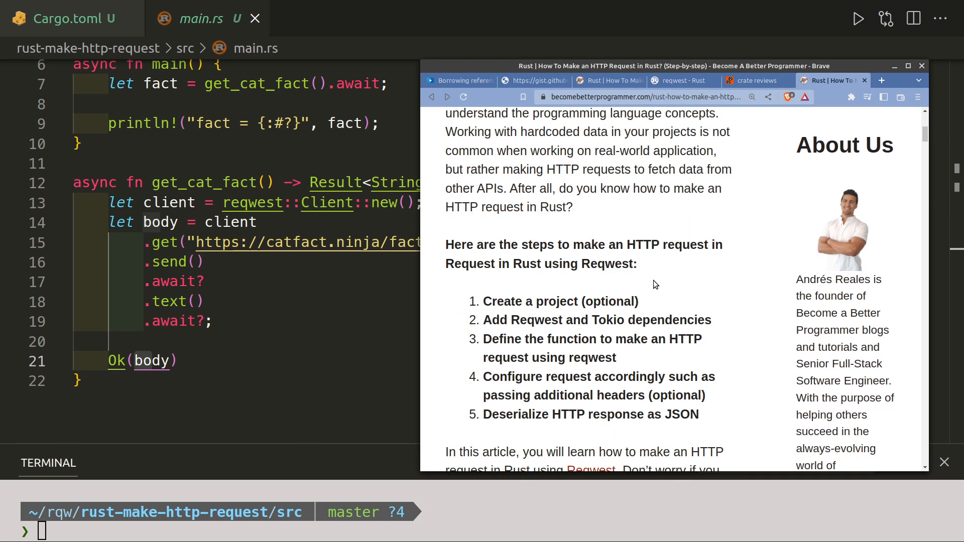
Show Cargo.toml with its reqwest and tokio entries under [dependencies]
click(62, 18)
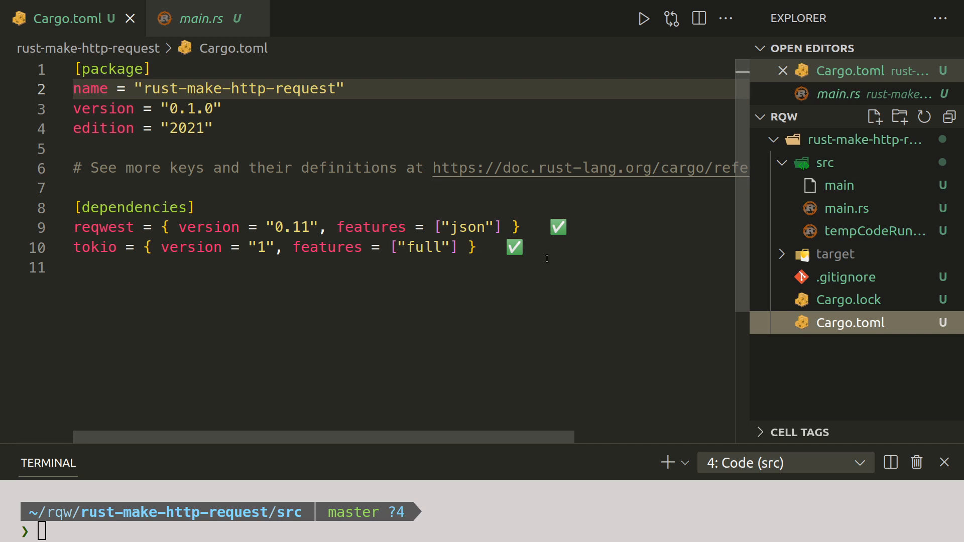